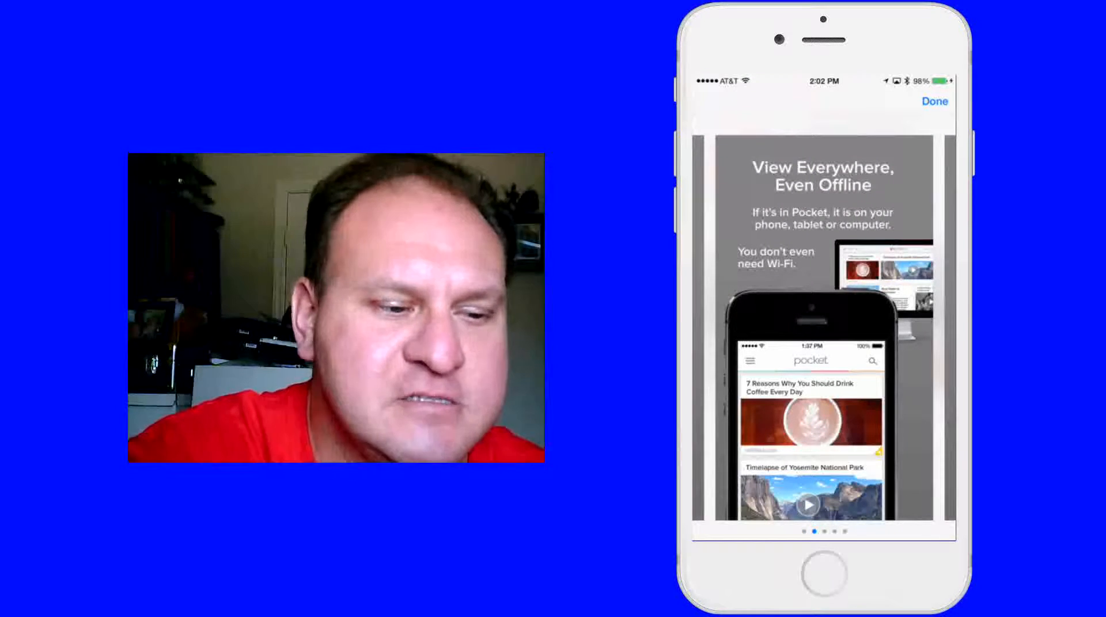
Swipe through the Pocket App Store screenshots, then return to the home screen
scroll(left, 3)
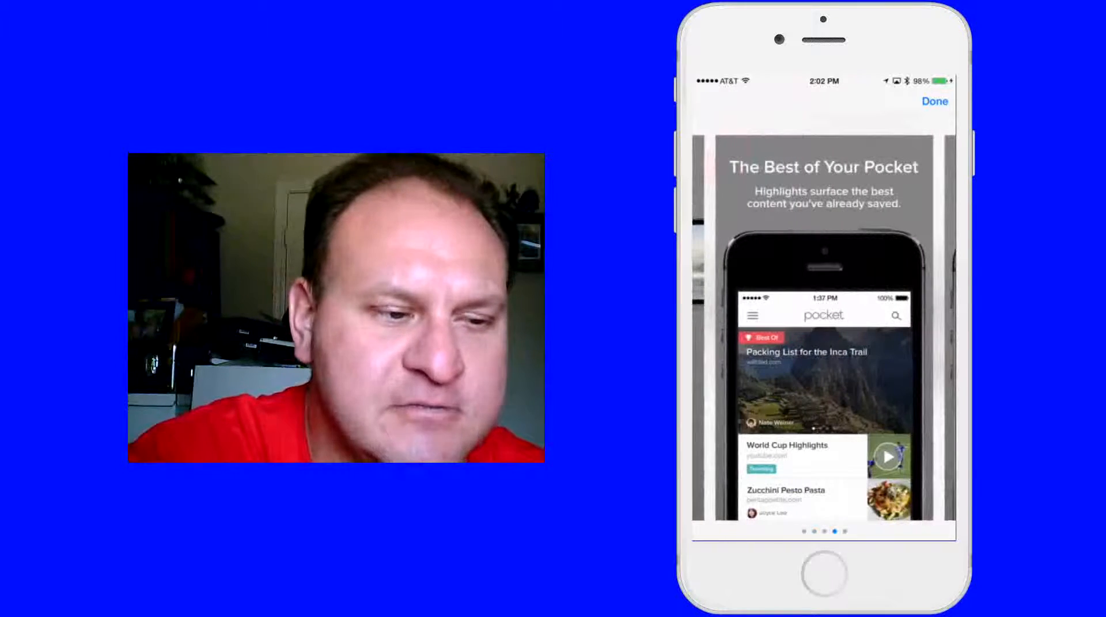
scroll(left, 3)
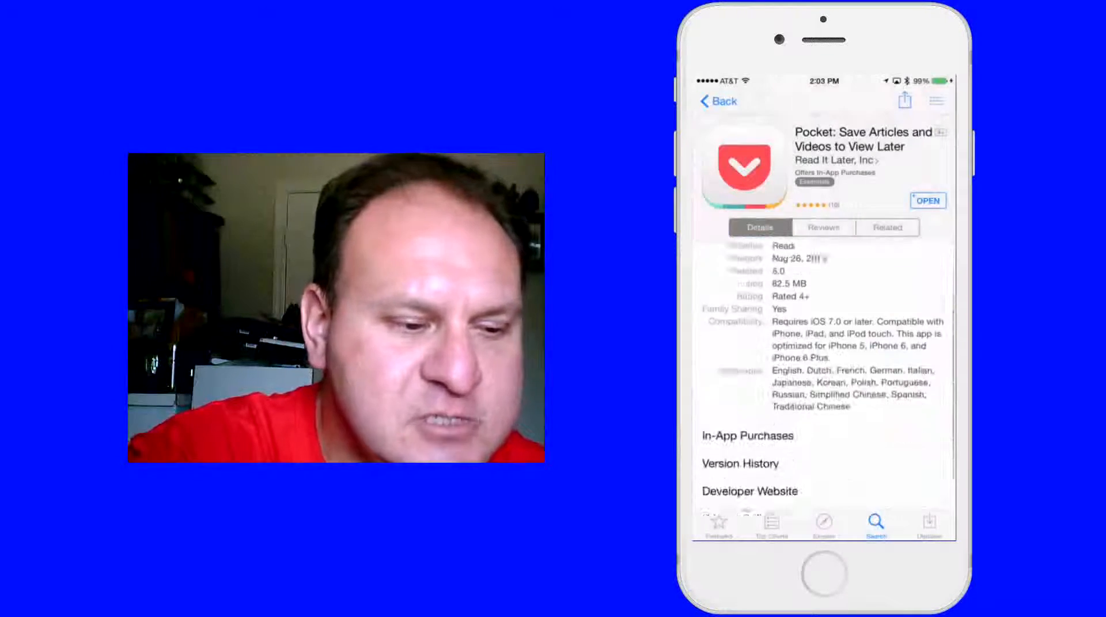
click(747, 435)
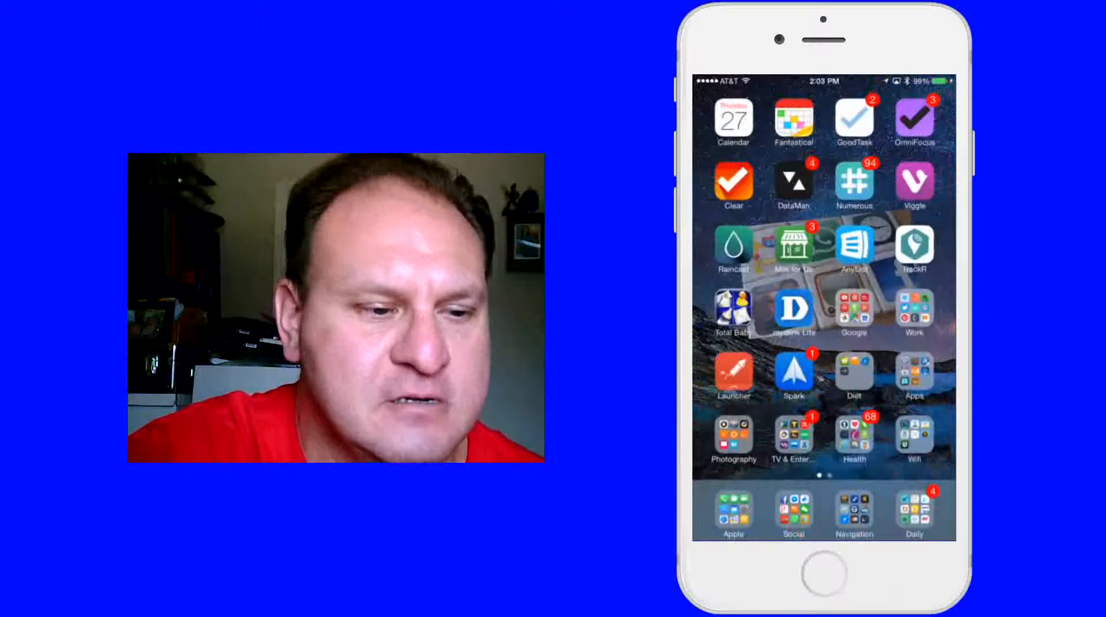
Launch Pocket, archive the Apple Pay article from My List, and browse Recommended
click(914, 314)
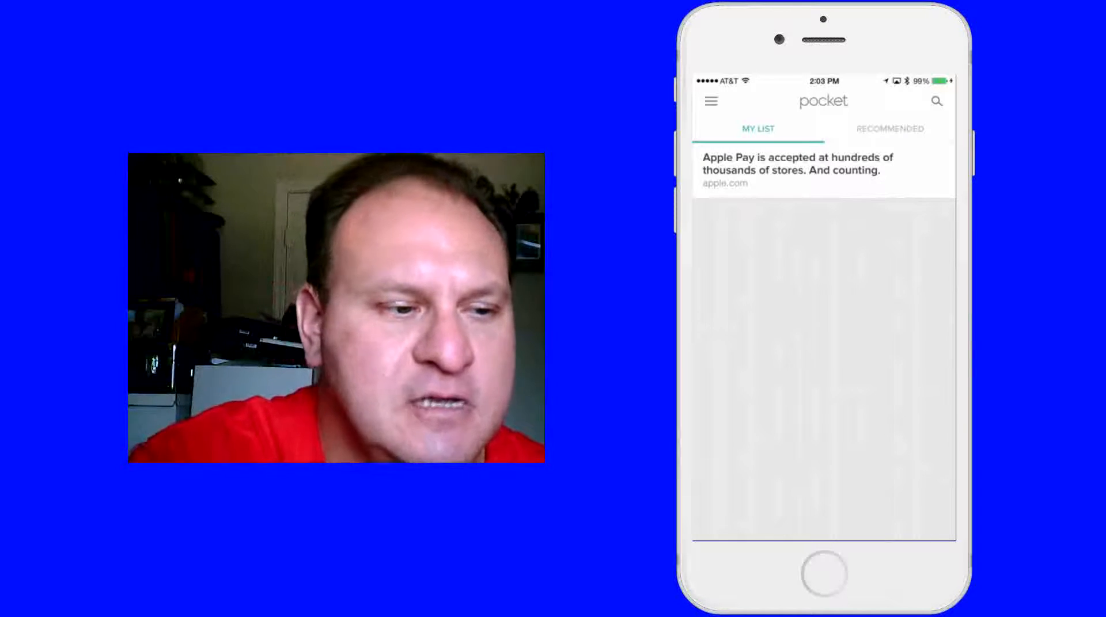
click(818, 163)
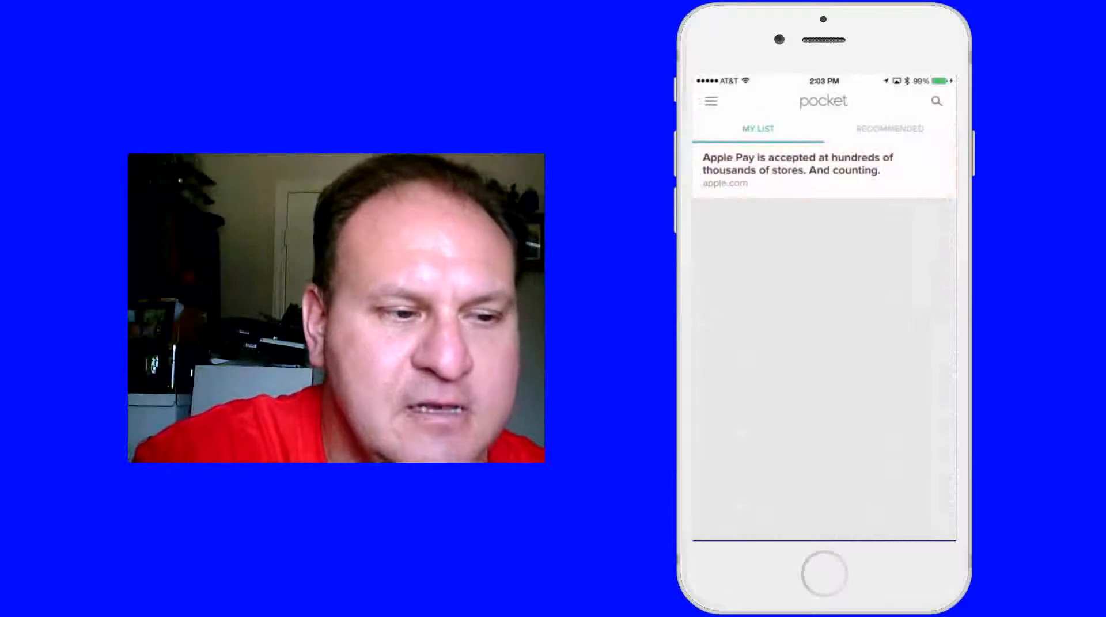
click(797, 169)
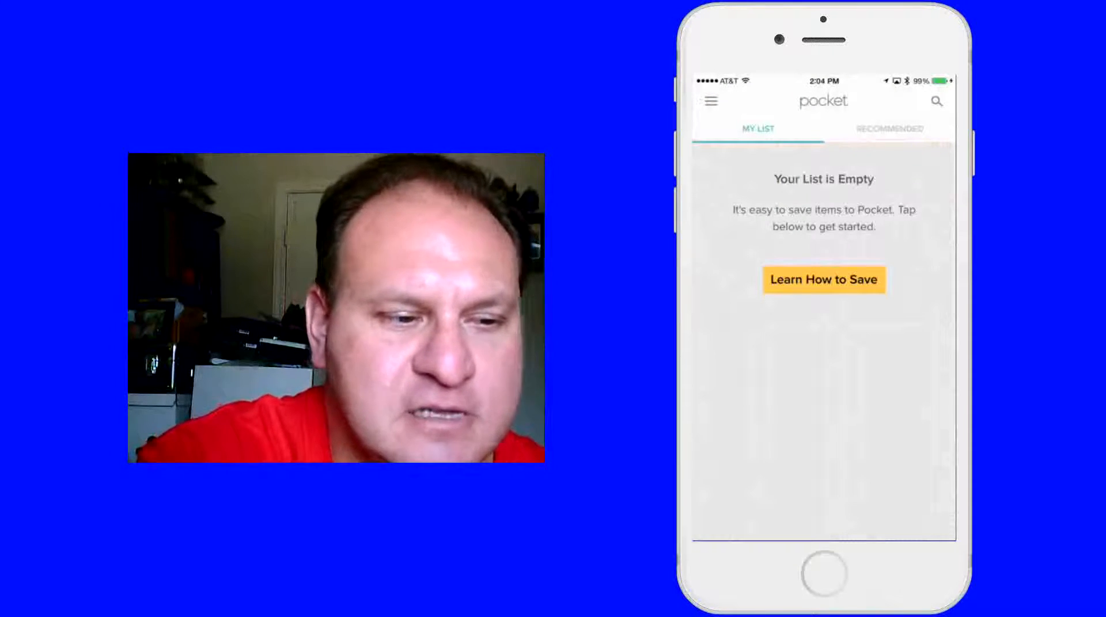
click(890, 128)
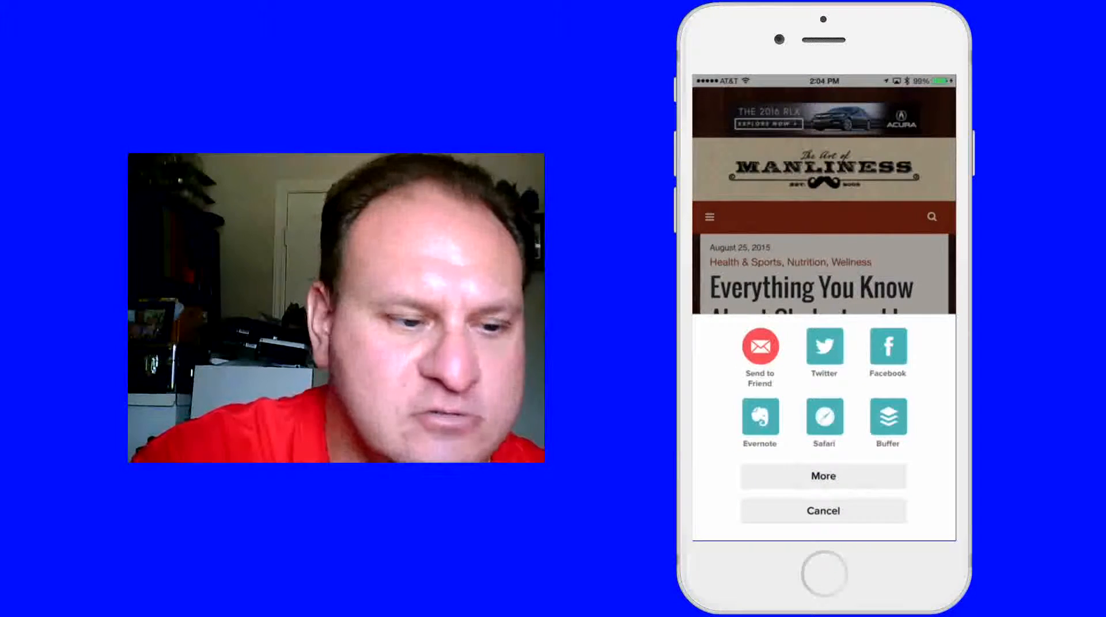
Cancel sharing the cholesterol article and bring up the list sections menu
click(823, 476)
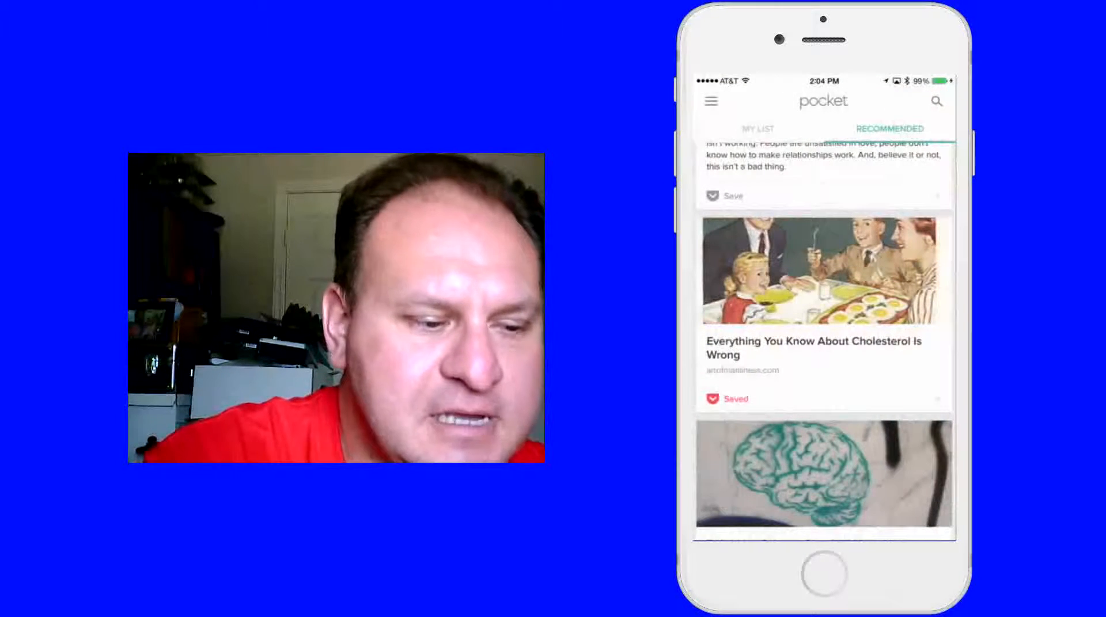
click(756, 128)
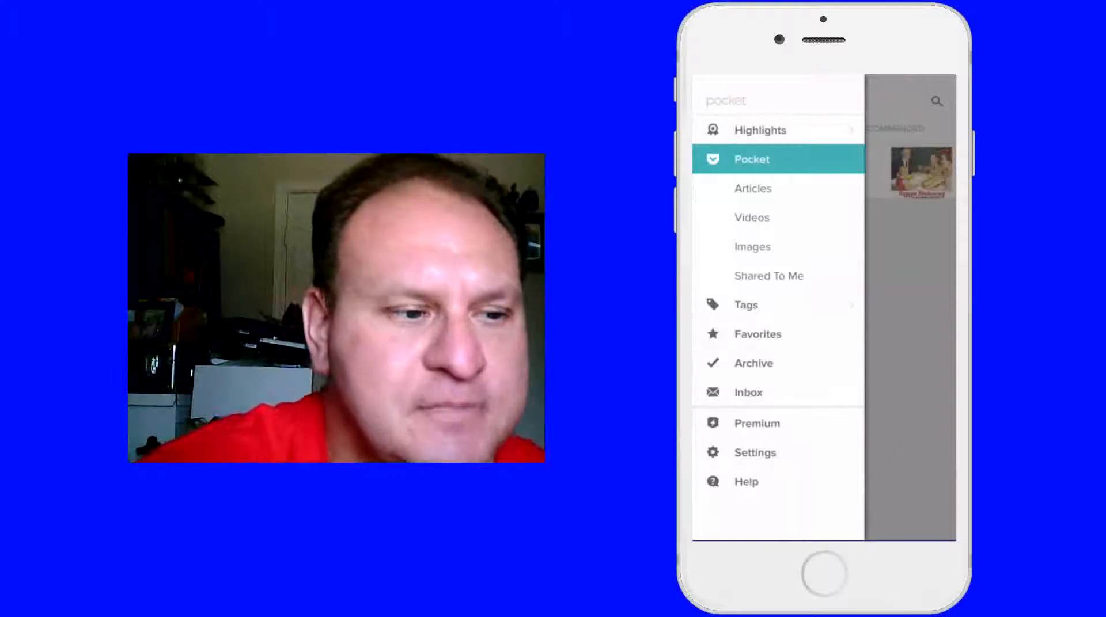
View Articles, Videos, Images, Shared To Me and Favorites, then the Premium offer
click(753, 188)
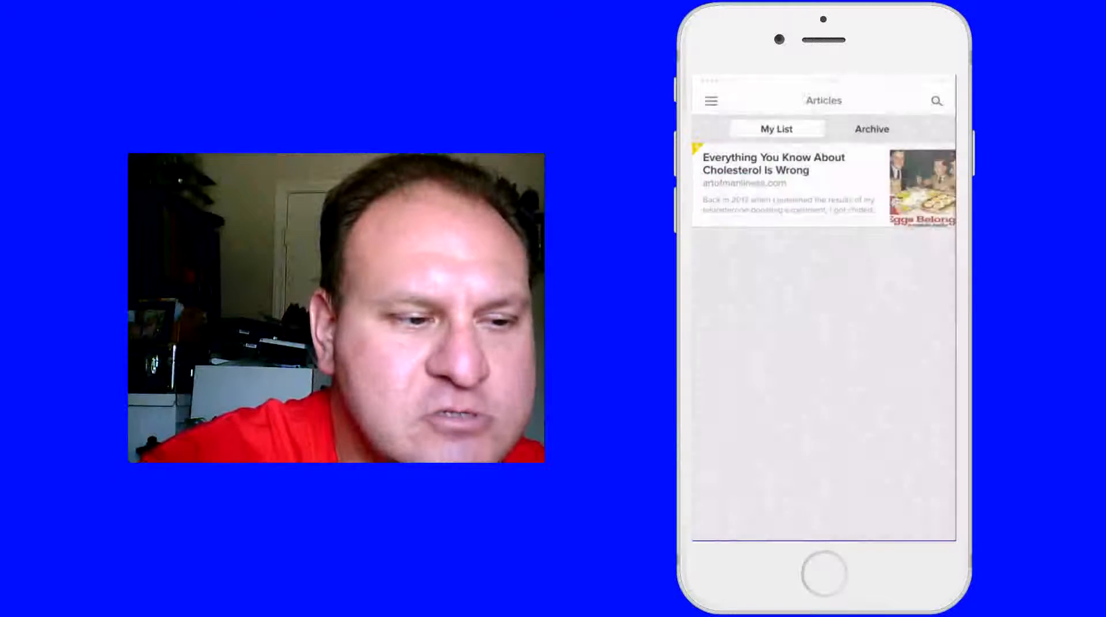
click(711, 100)
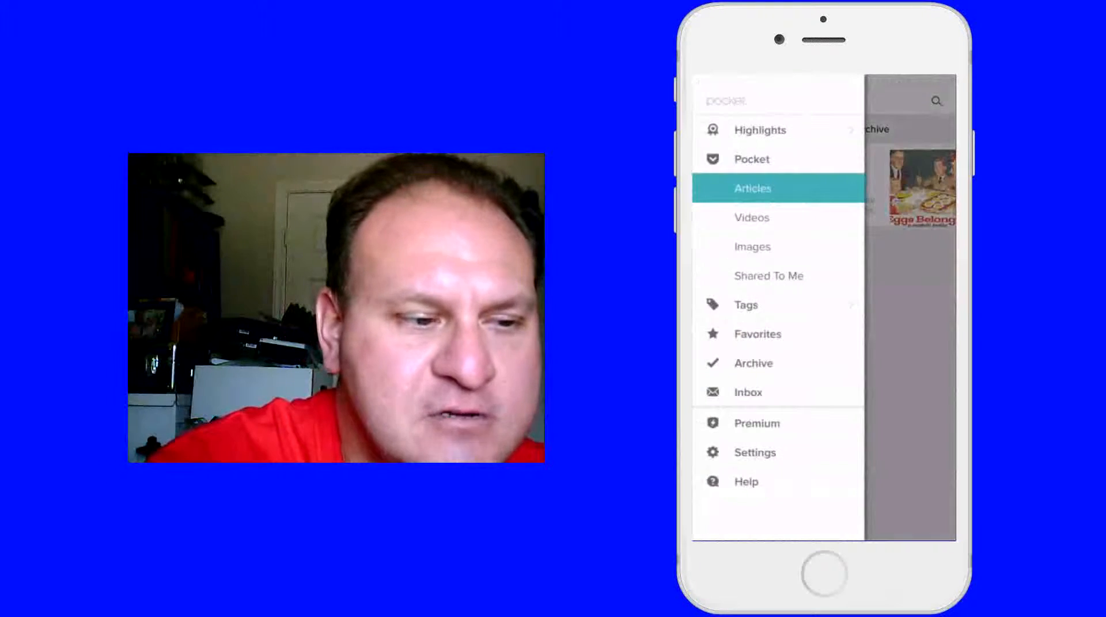
click(752, 217)
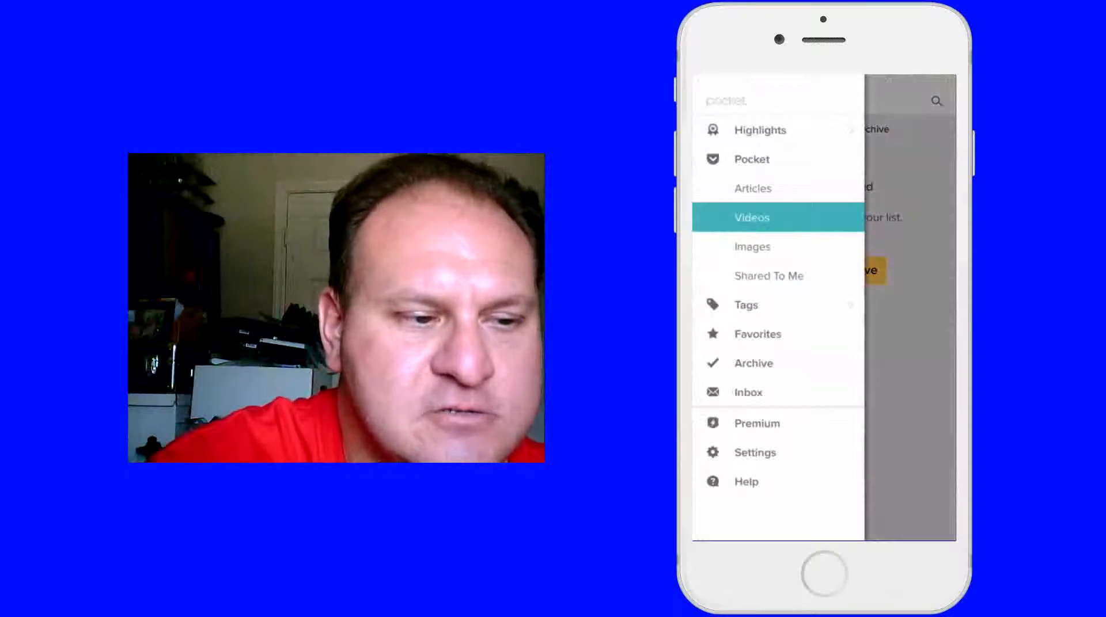
click(753, 246)
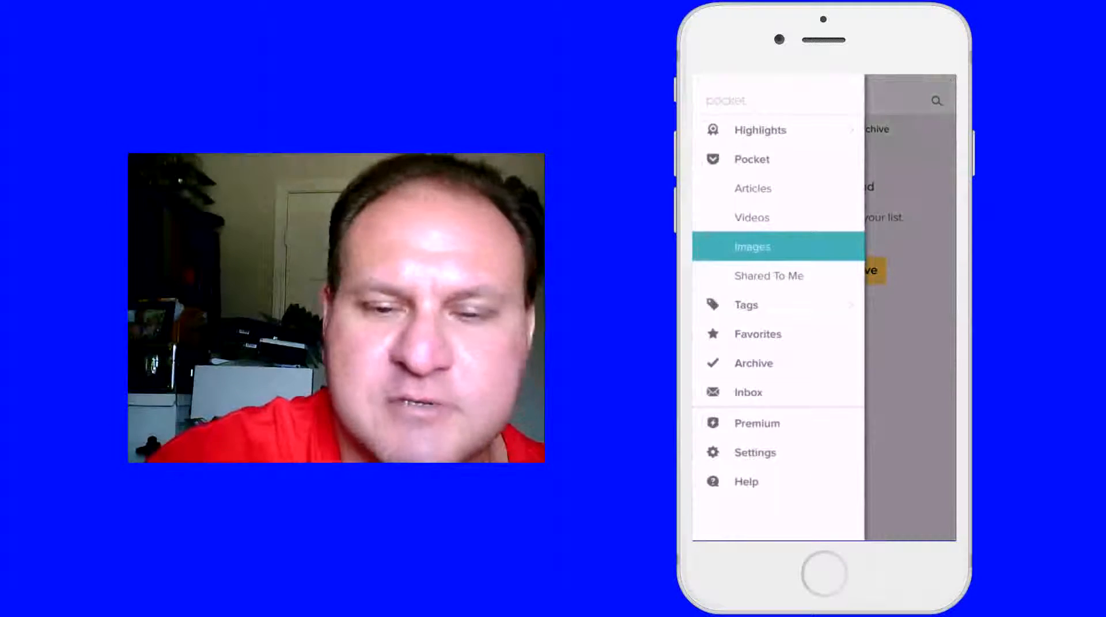
click(768, 275)
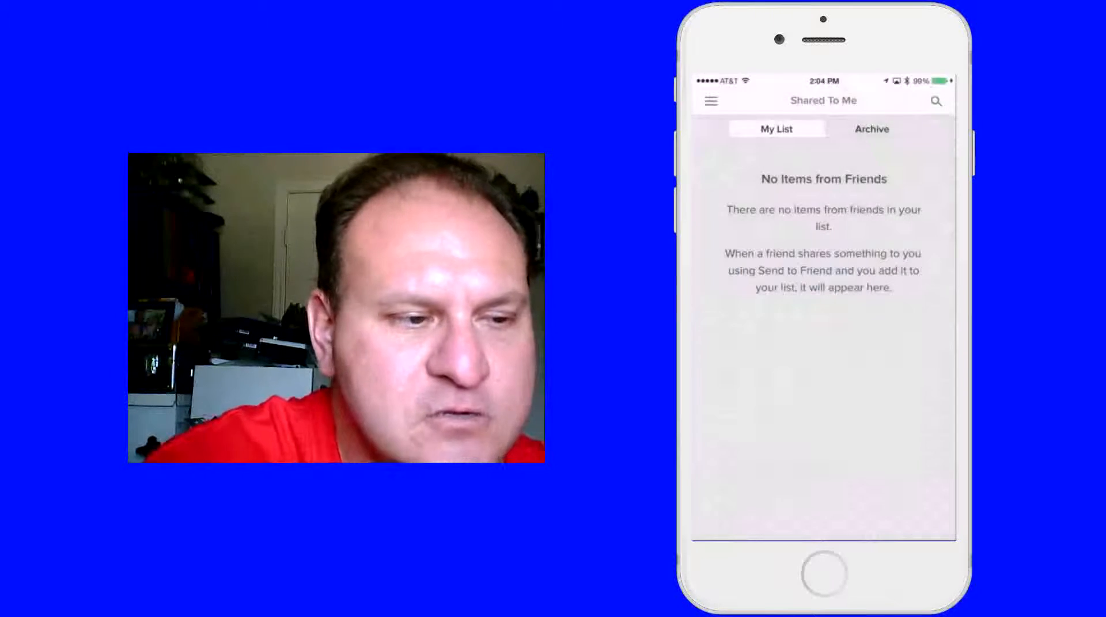
click(710, 101)
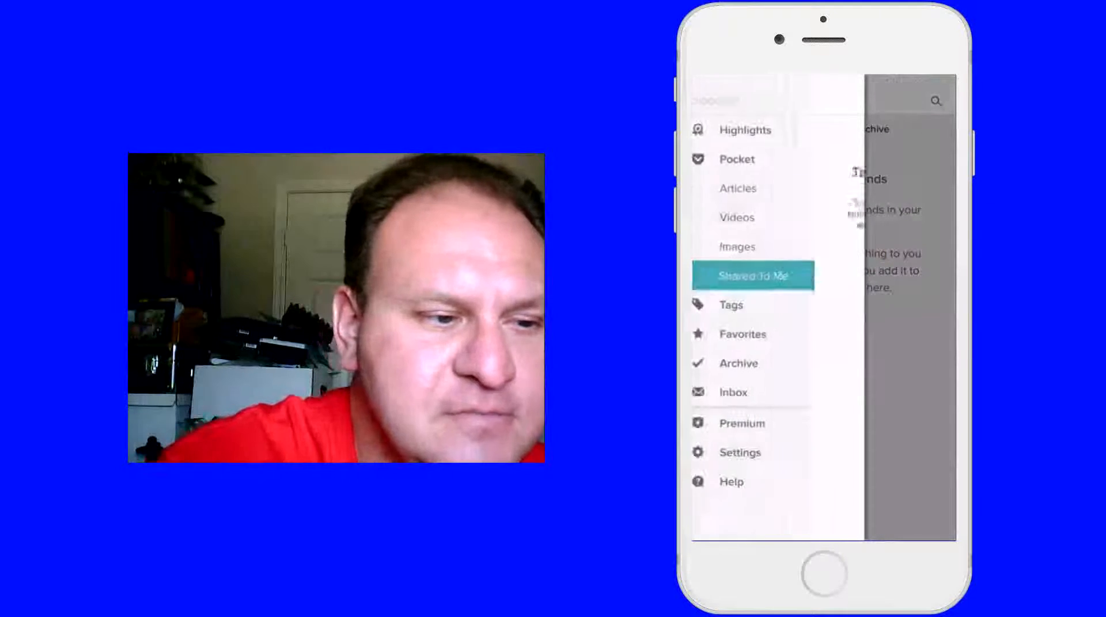
click(742, 334)
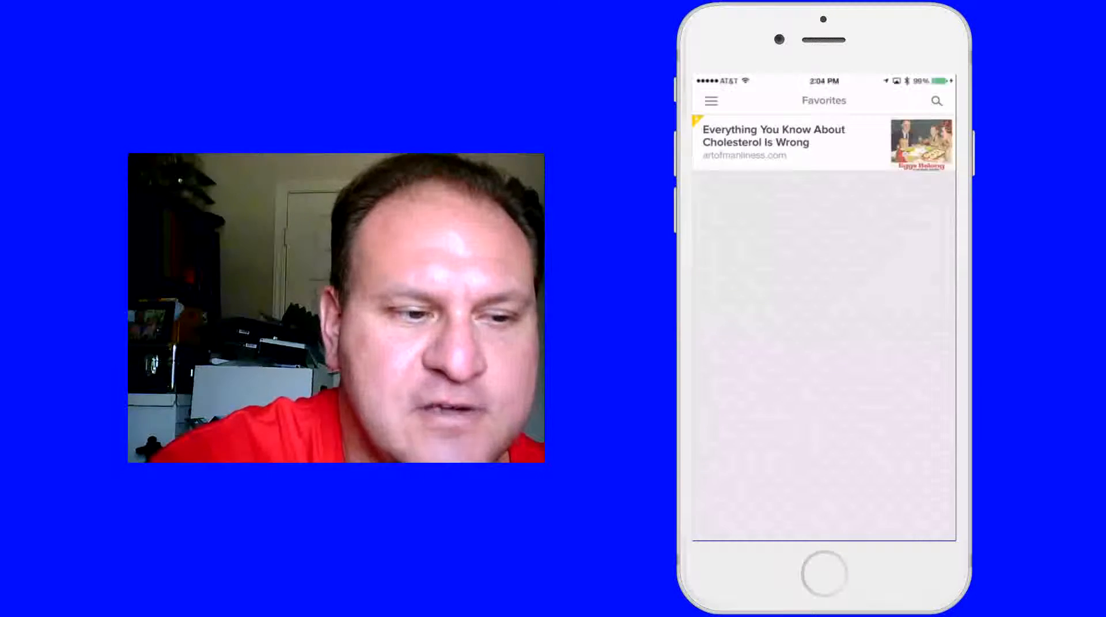
click(711, 100)
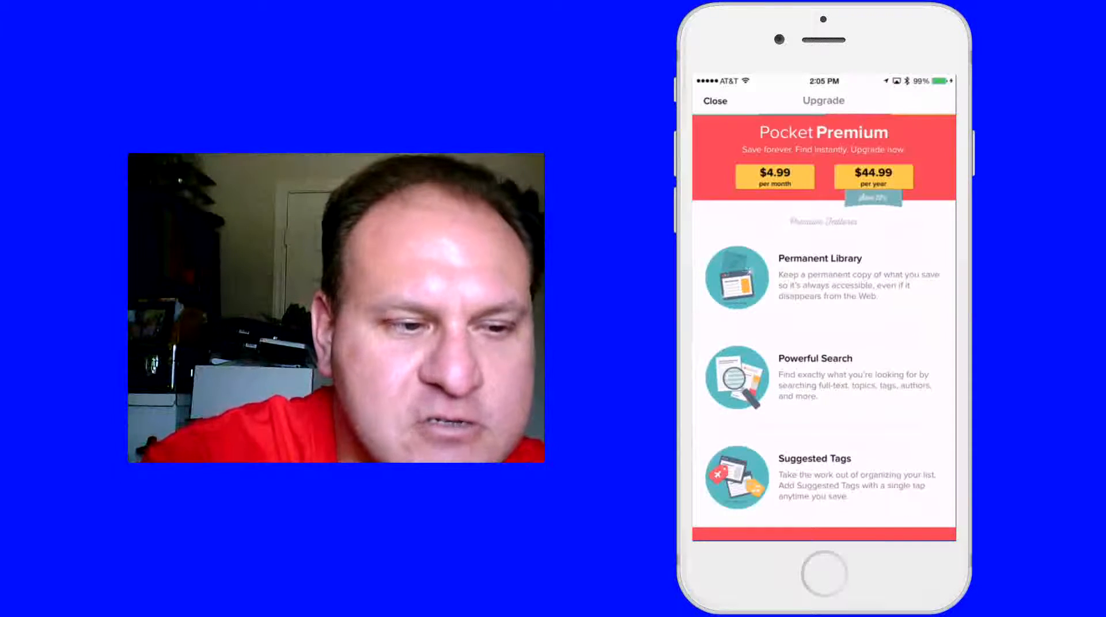
Dismiss the Premium offer and scroll through all of Pocket's settings
scroll(down, 3)
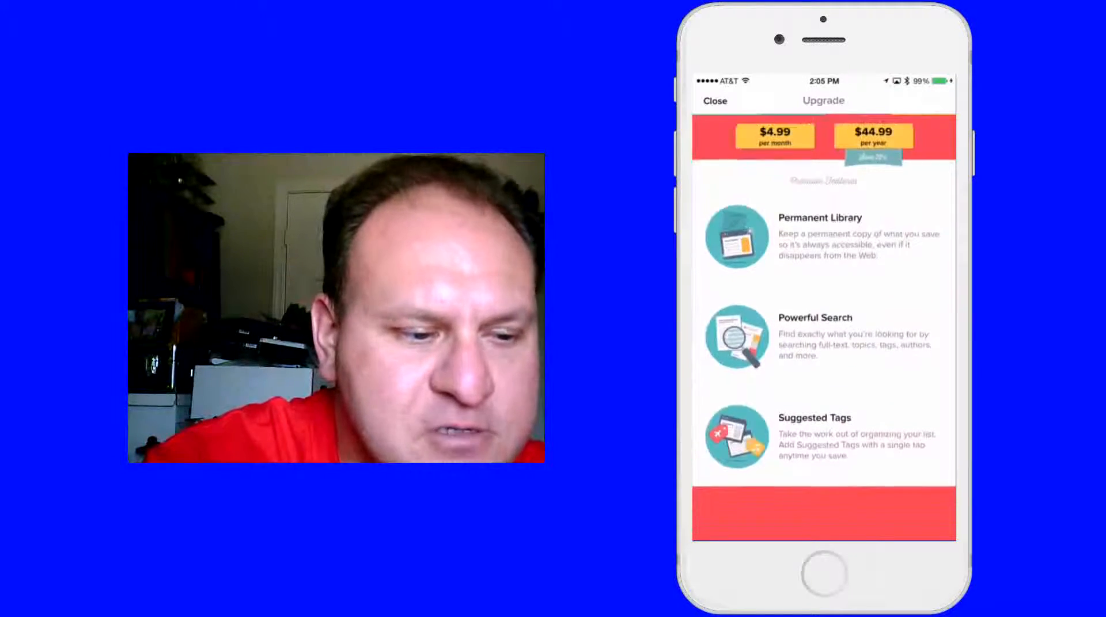
click(714, 100)
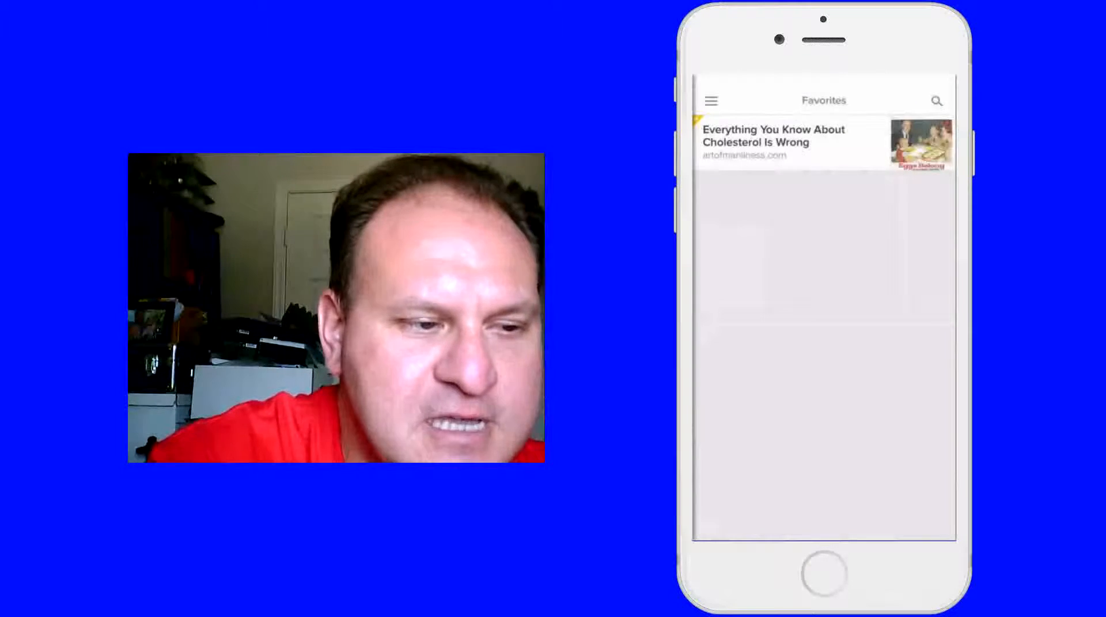
click(710, 100)
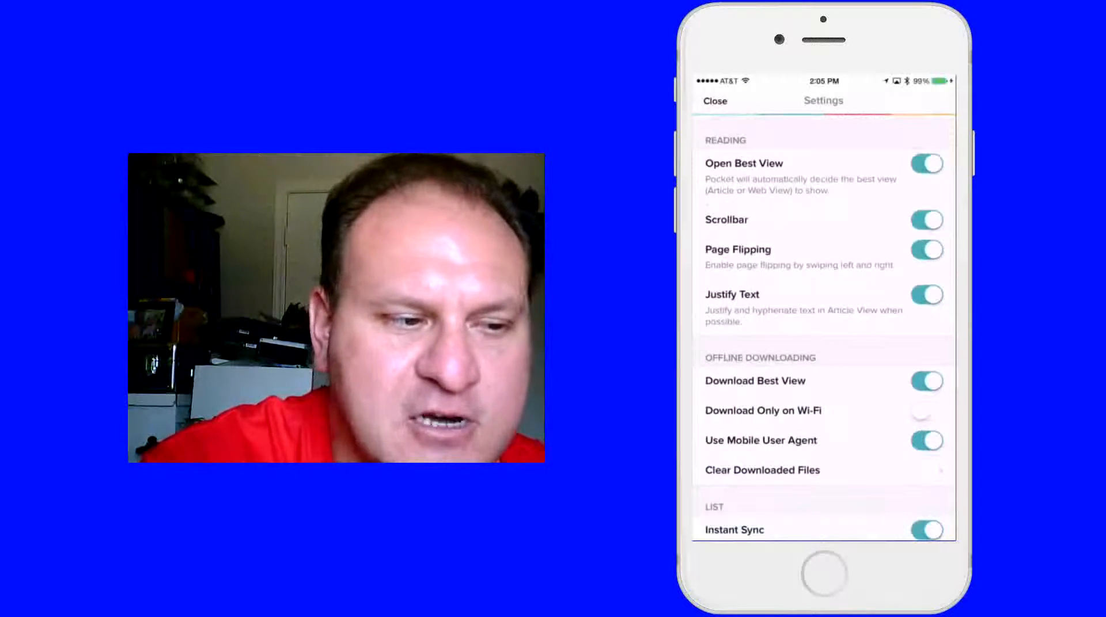
scroll(down, 3)
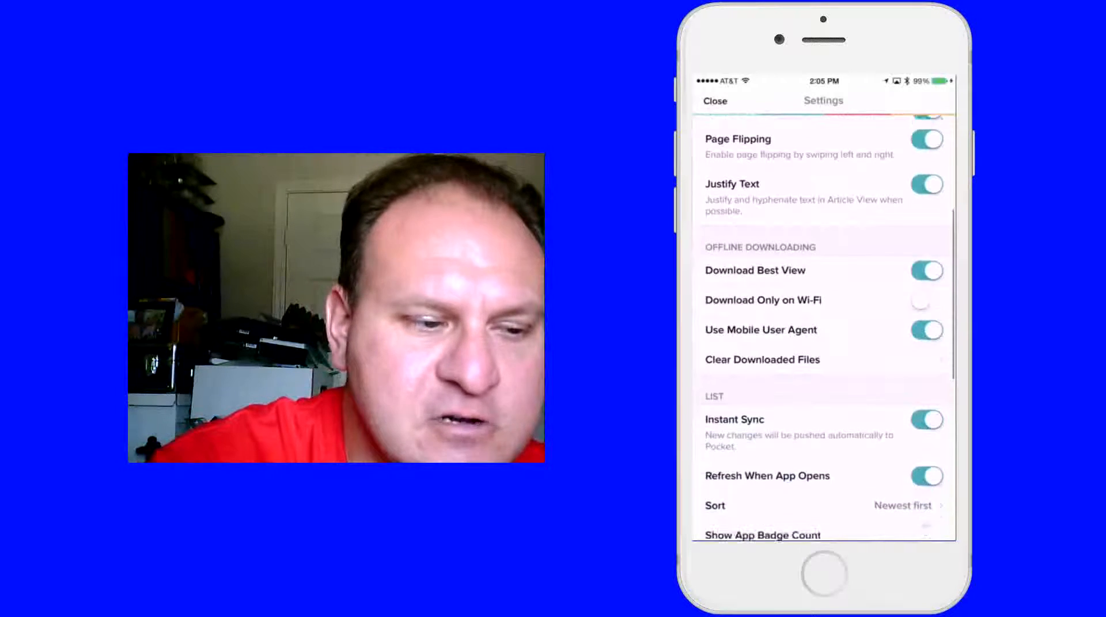
scroll(down, 3)
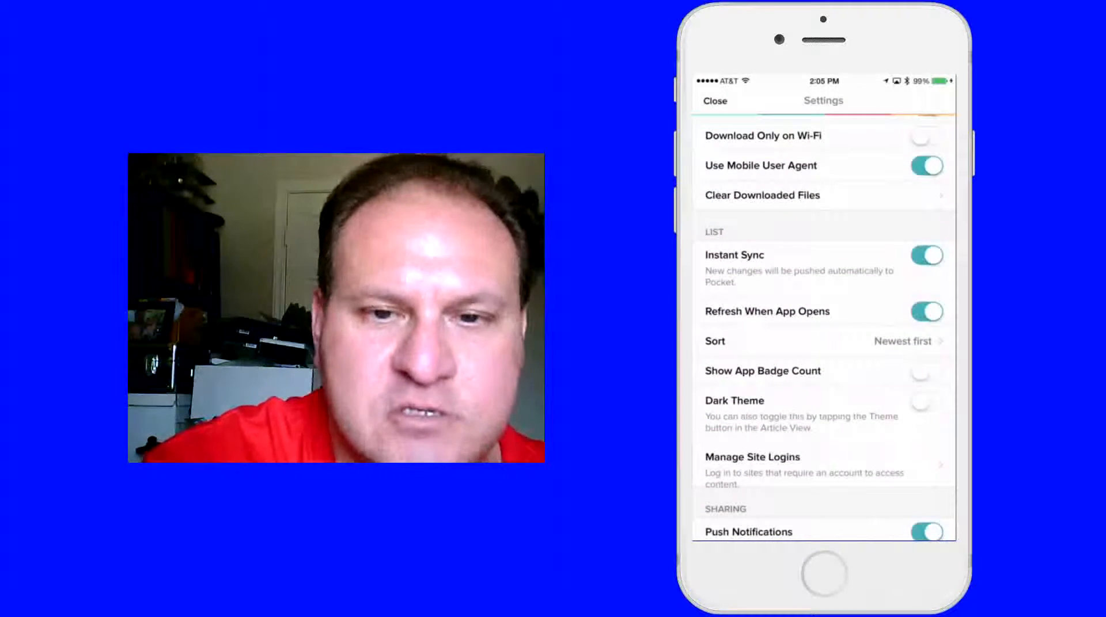
scroll(down, 3)
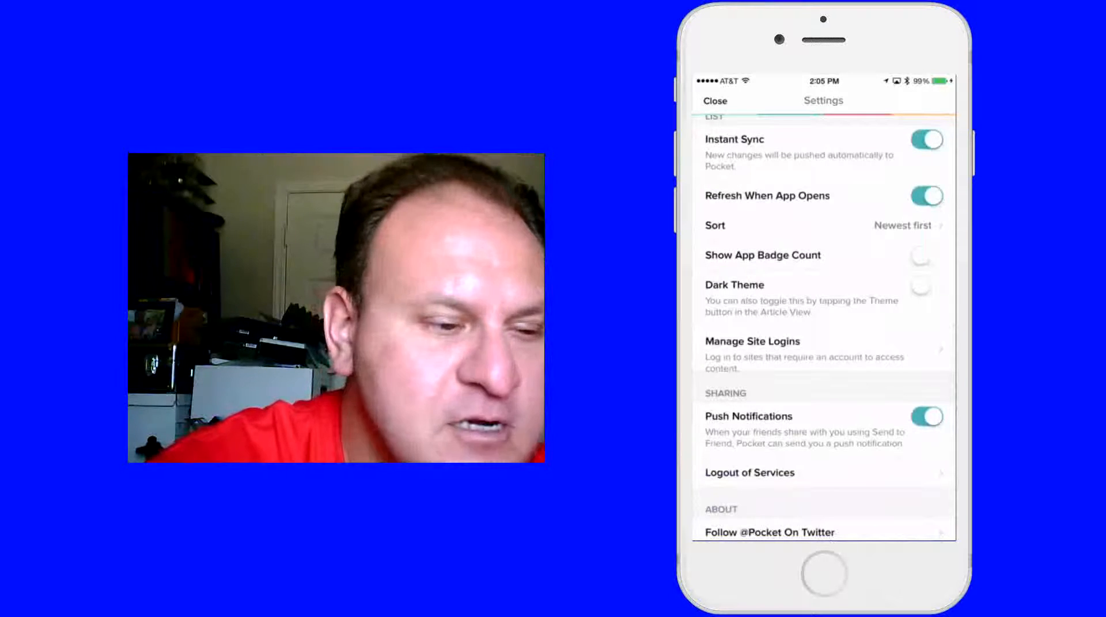
scroll(down, 3)
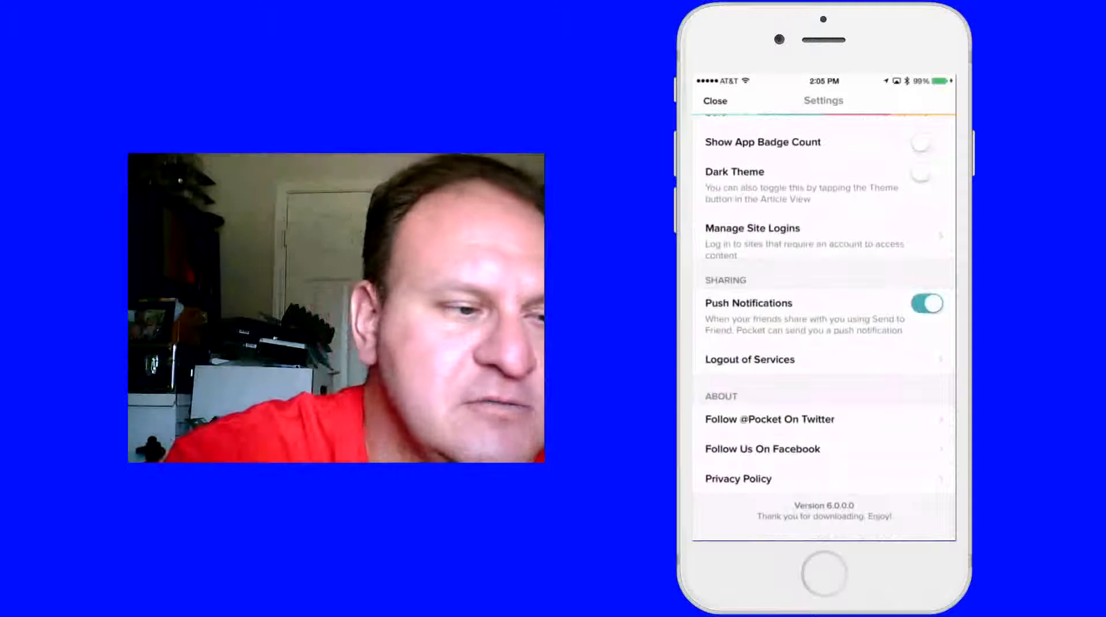
Close settings and load the apple.com homepage in Safari
click(714, 100)
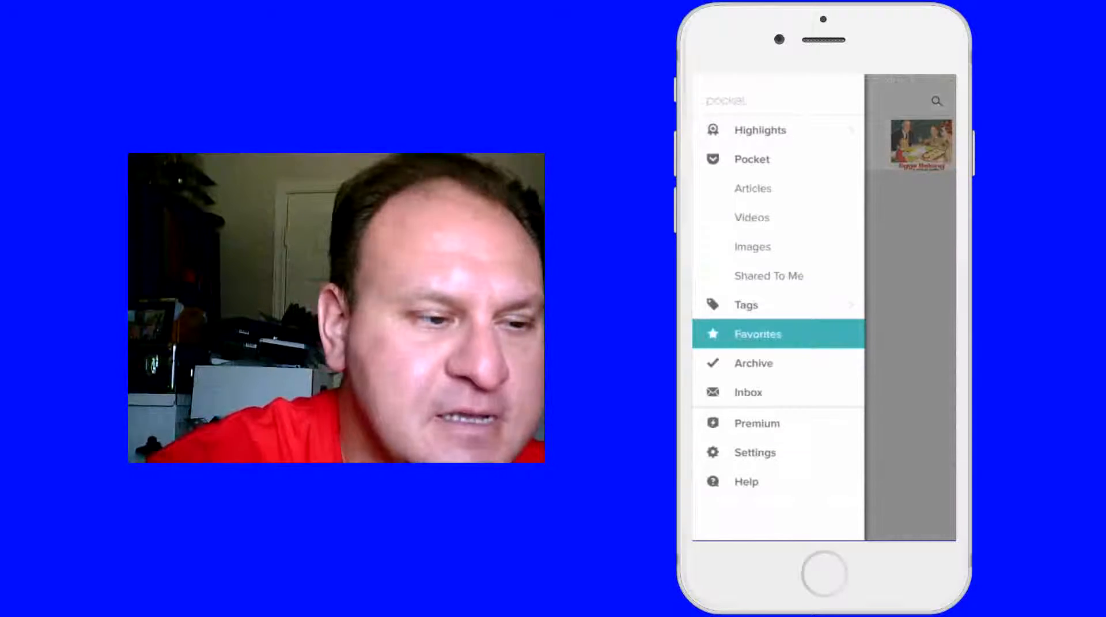
click(758, 333)
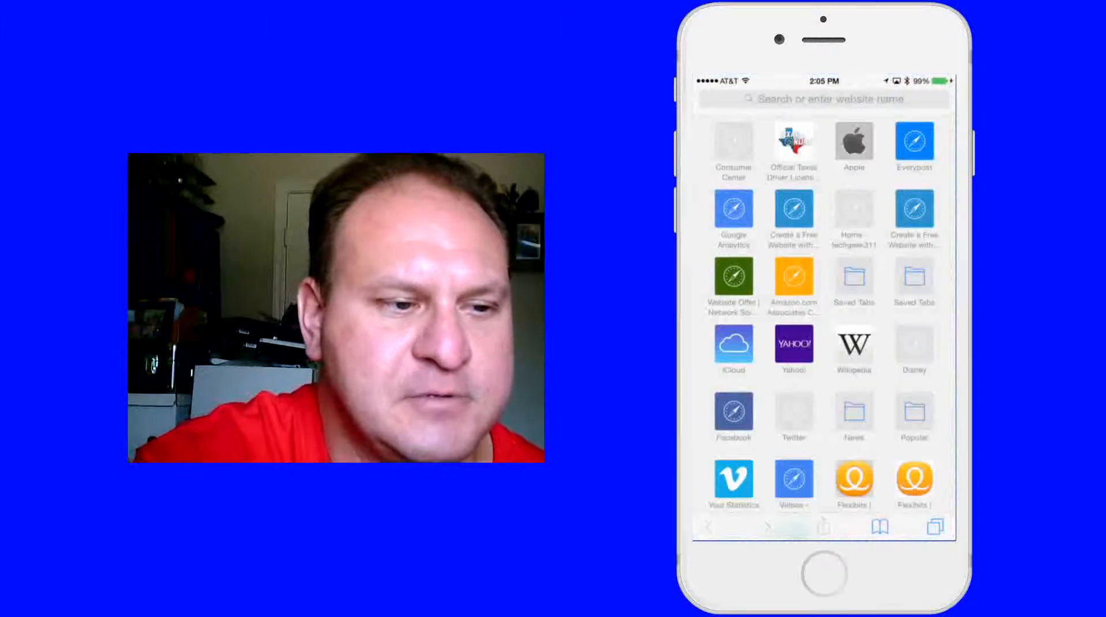
click(853, 141)
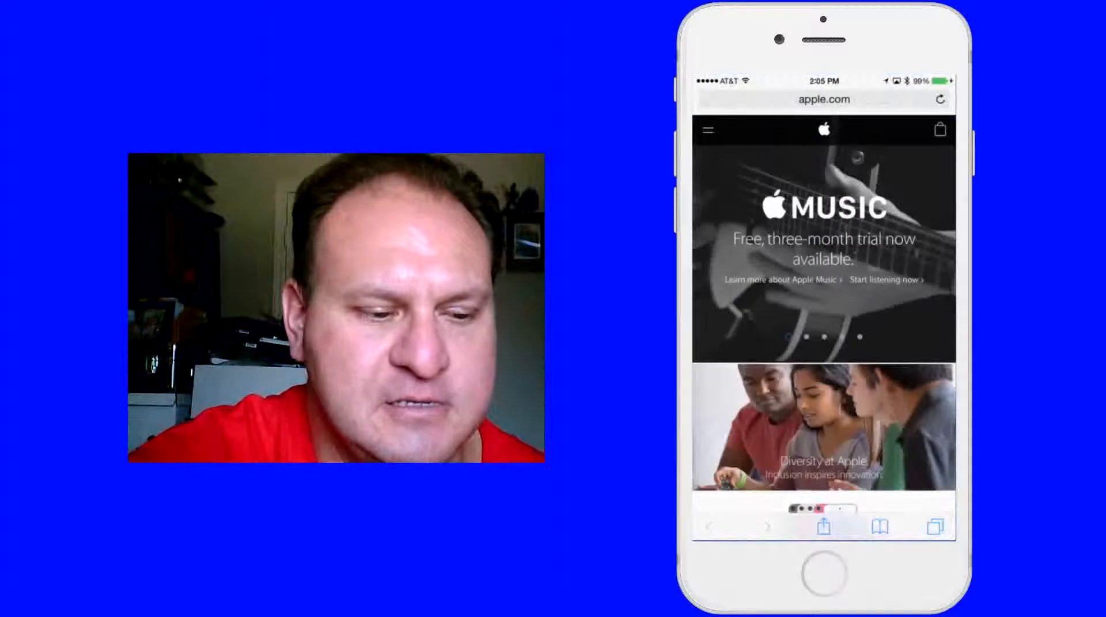
Share the apple.com page from Safari to Pocket
click(823, 527)
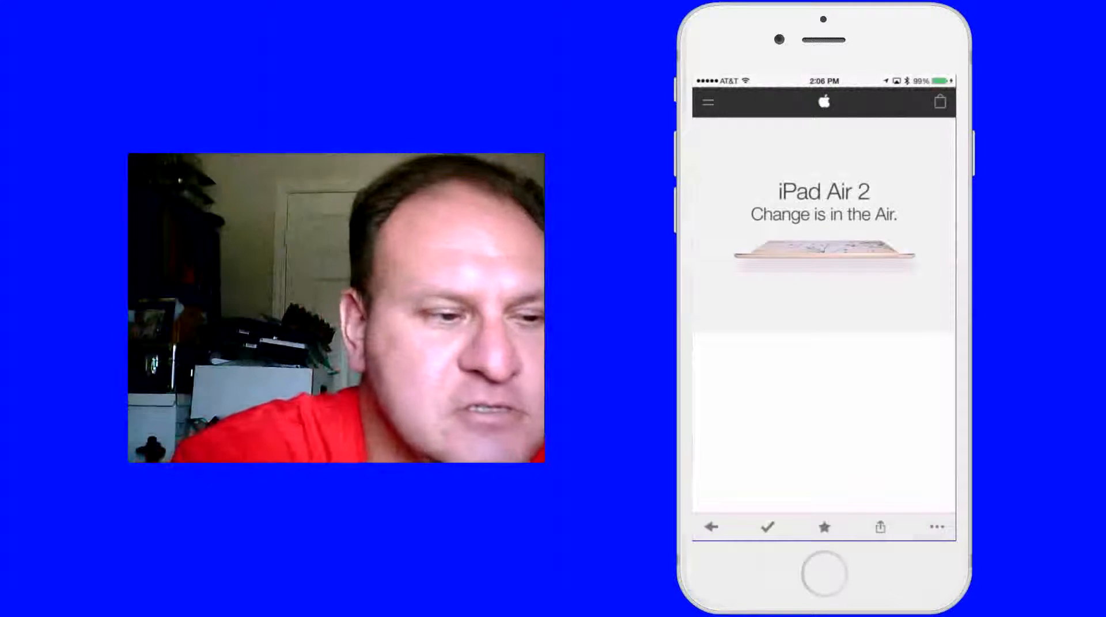
click(707, 103)
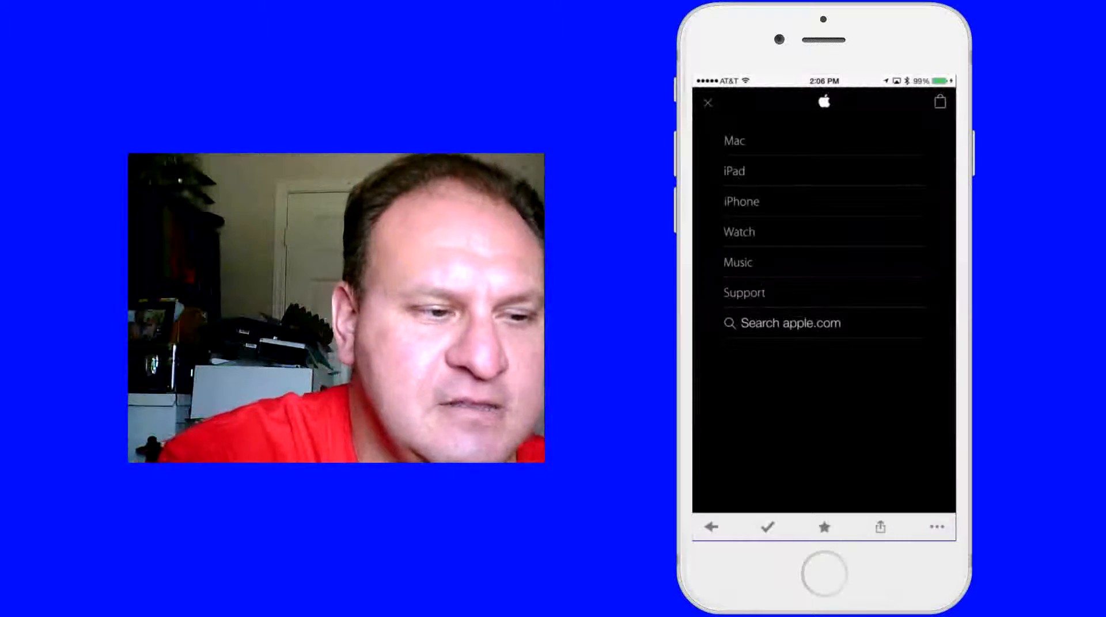
click(734, 171)
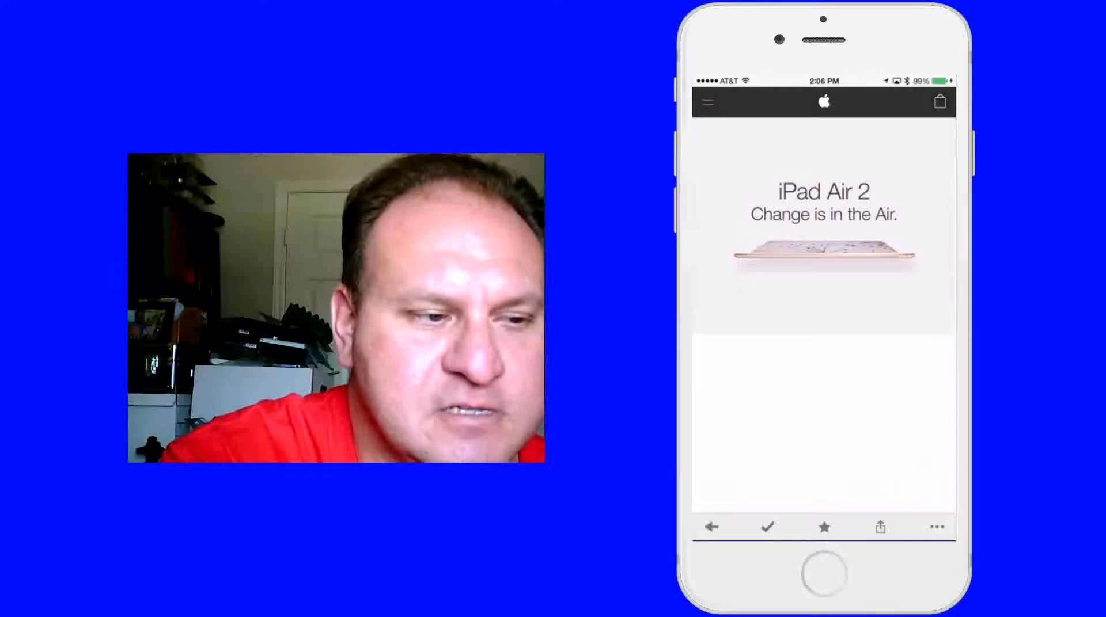